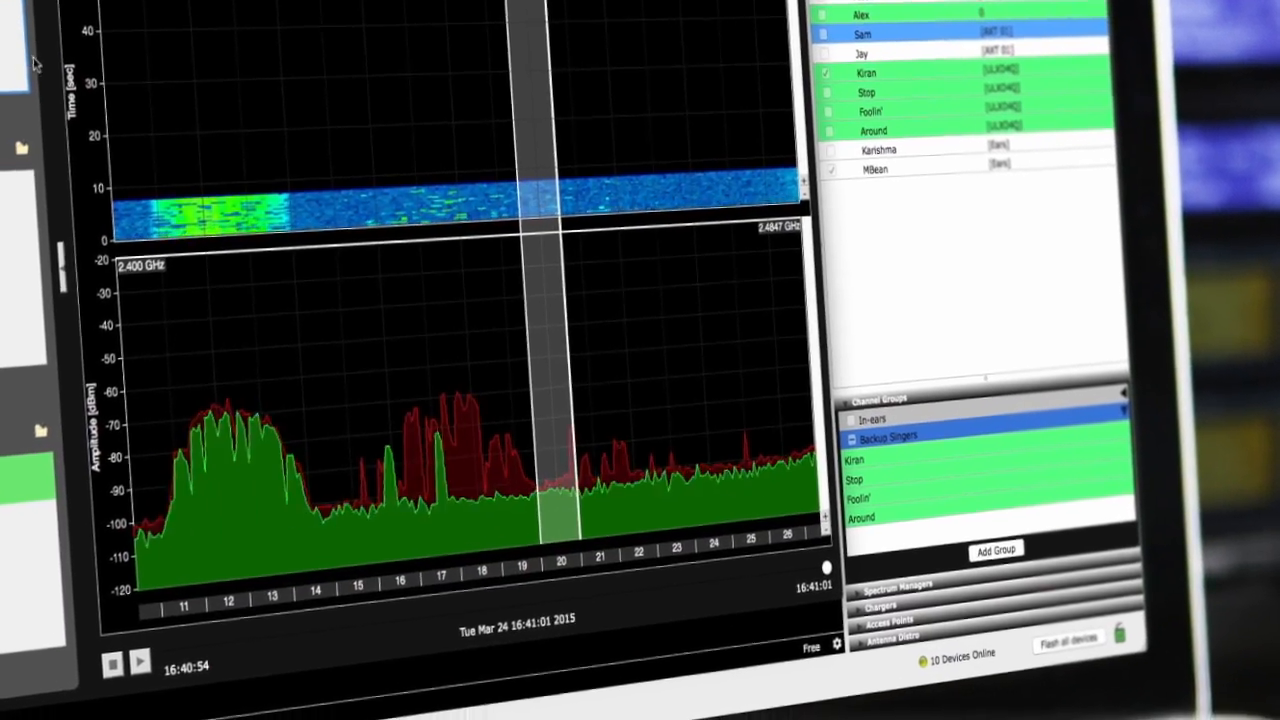
# Add a new device to the inventory, choosing Shure as manufacturer and picking a model
pyautogui.click(940, 88)
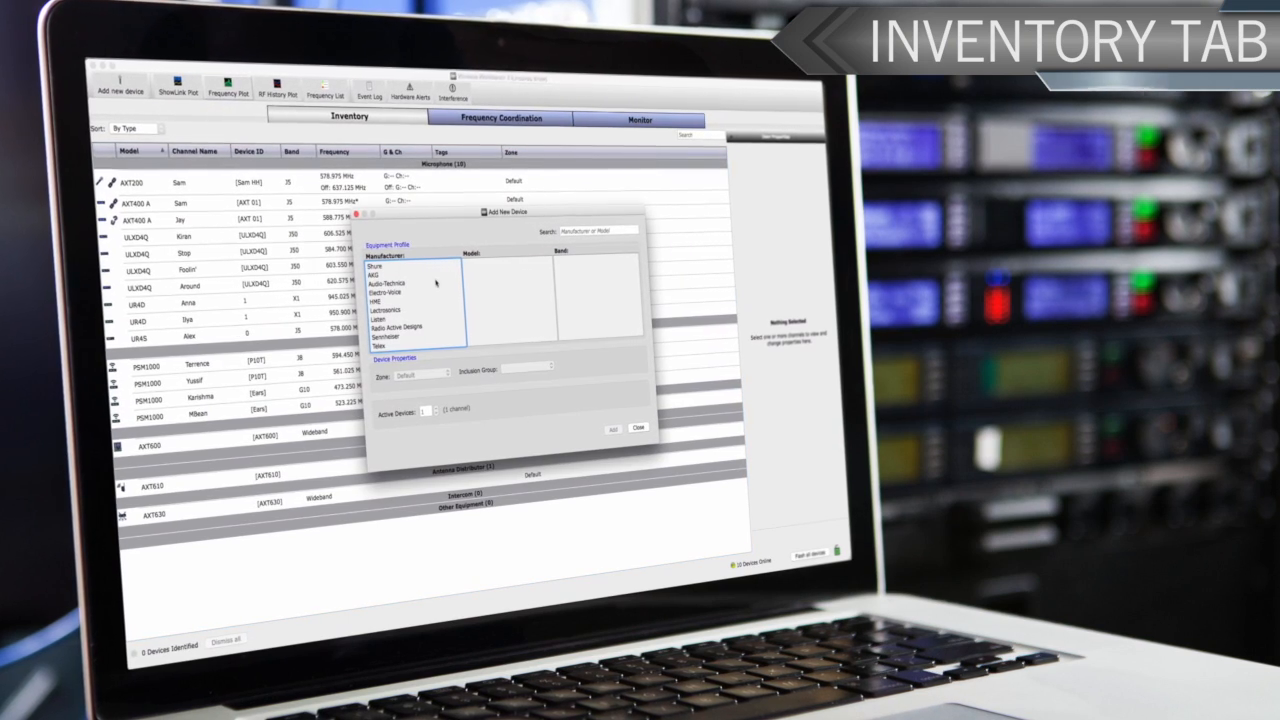
pyautogui.click(378, 267)
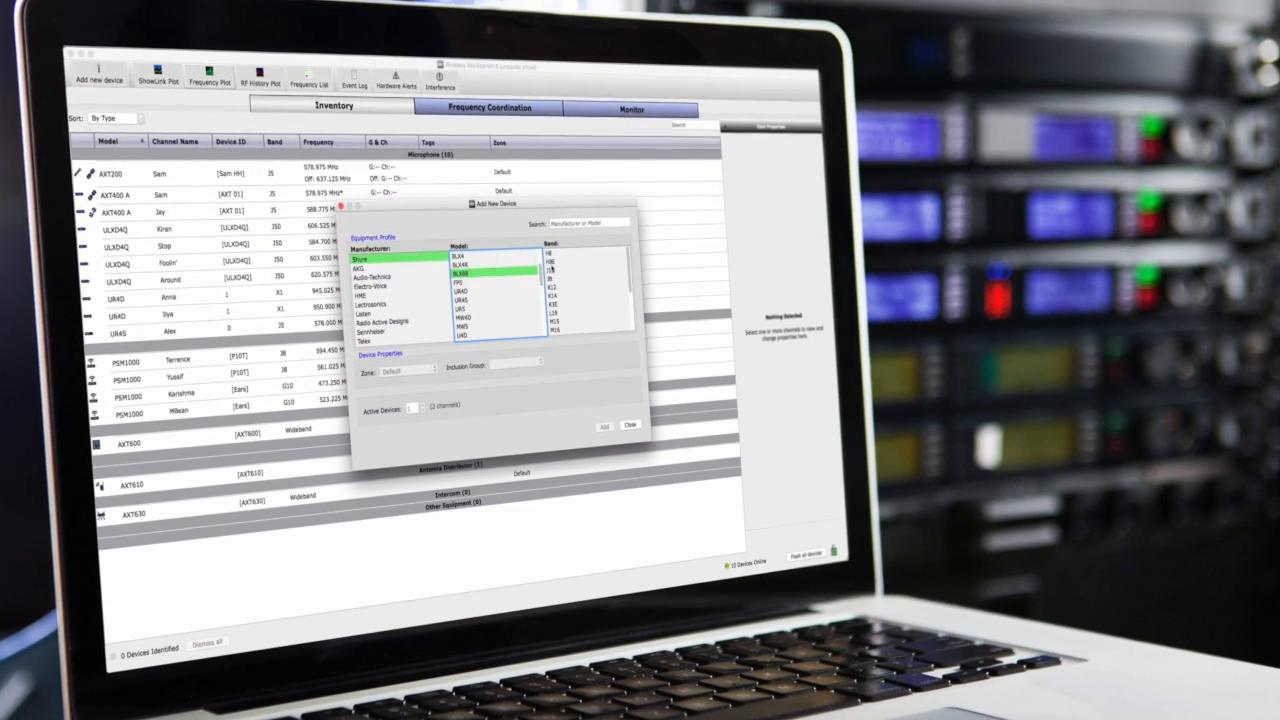
pyautogui.click(604, 427)
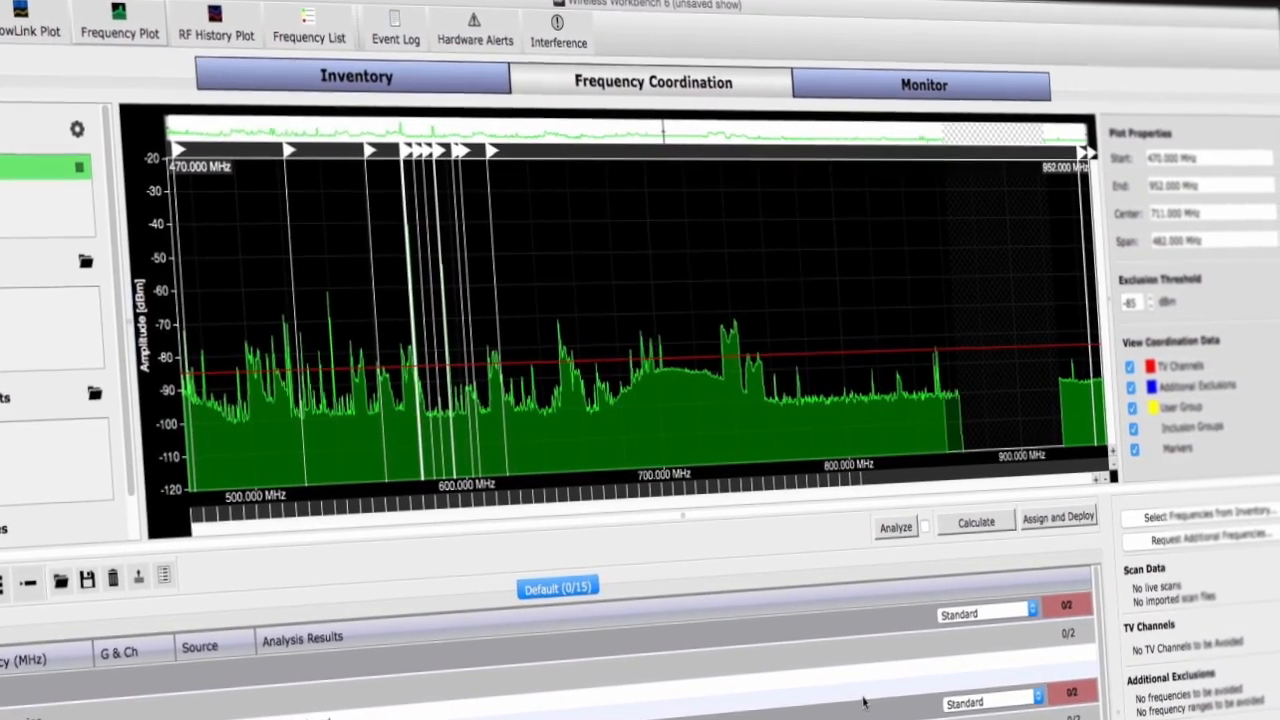
# Apply the AXT600 scan with 15 TV channels and additional exclusions to the coordination plot
pyautogui.click(1058, 517)
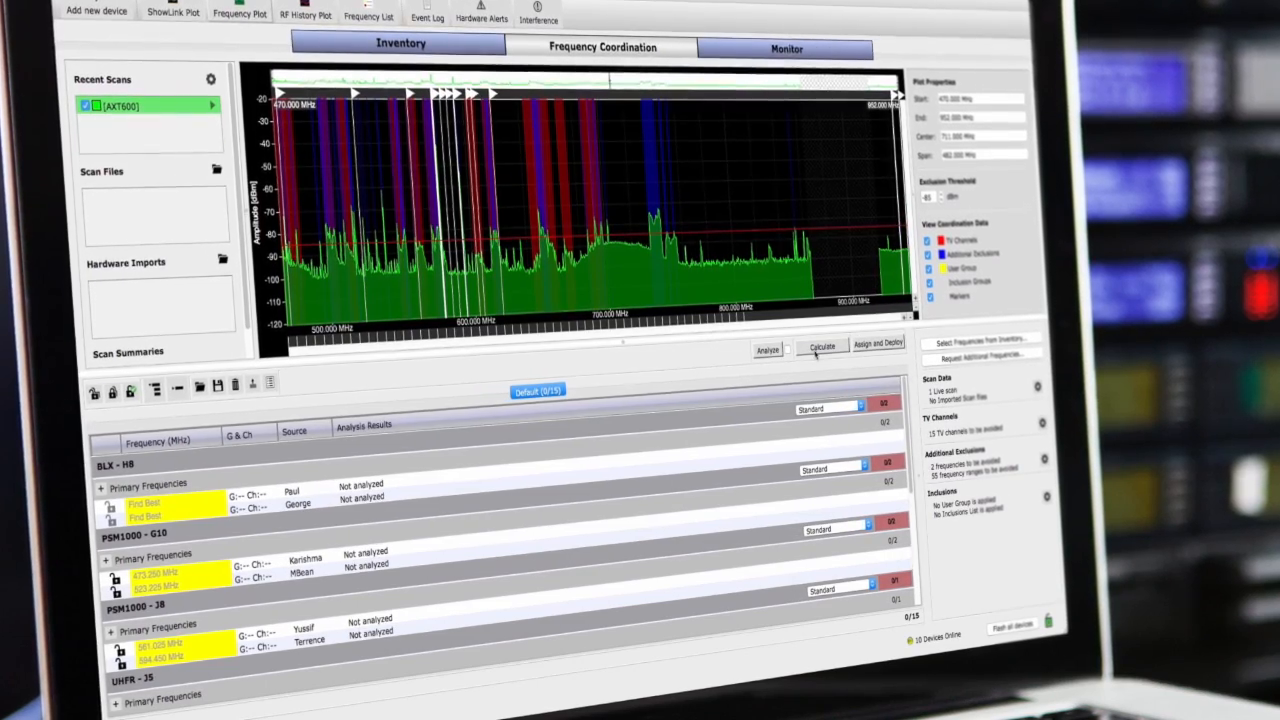
# Calculate compatible frequencies for all 15 channels and open the Assign and Deploy dialog
pyautogui.click(822, 344)
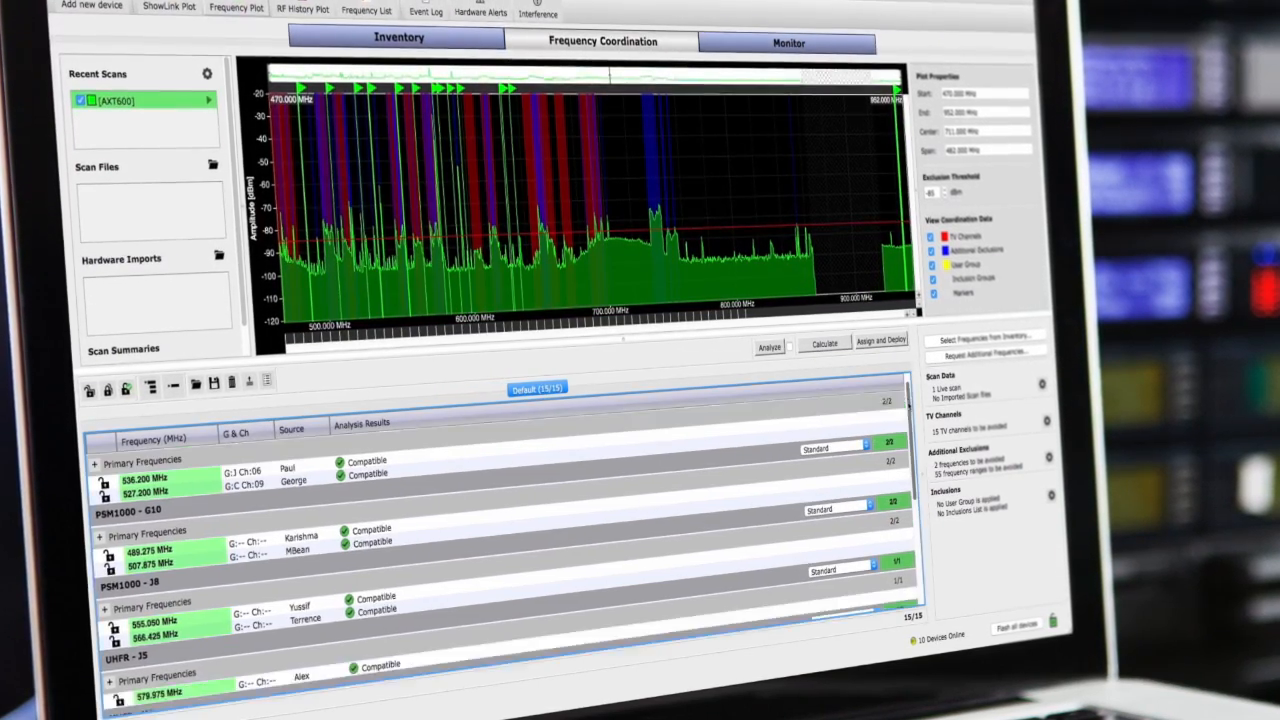
pyautogui.click(880, 340)
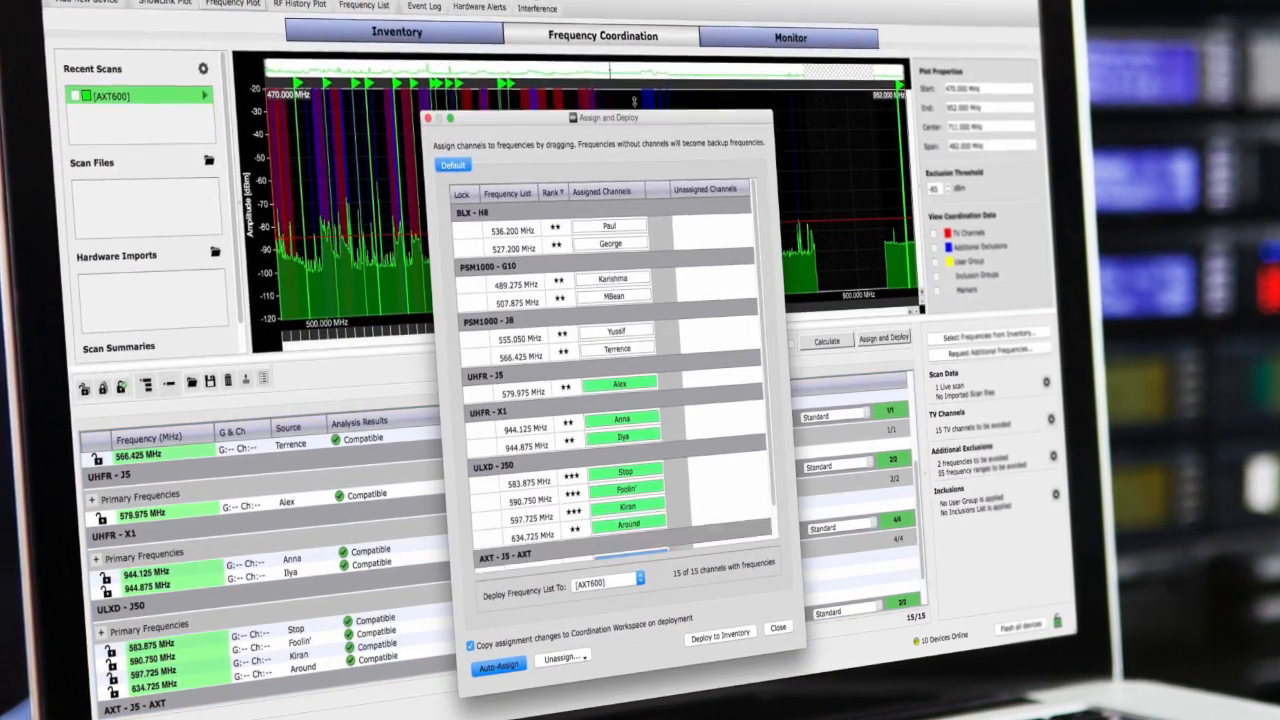